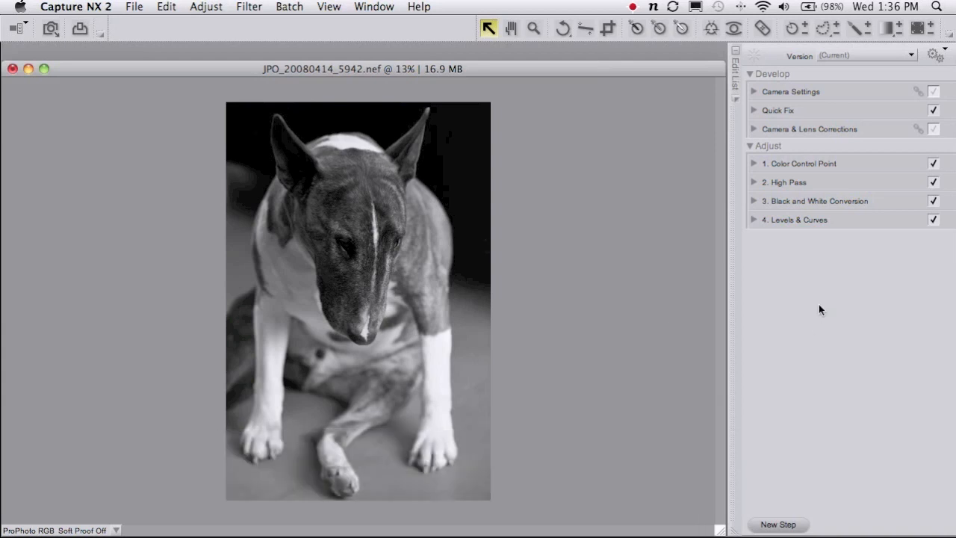
{"action": "mouse_move", "coordinate": [836, 242]}
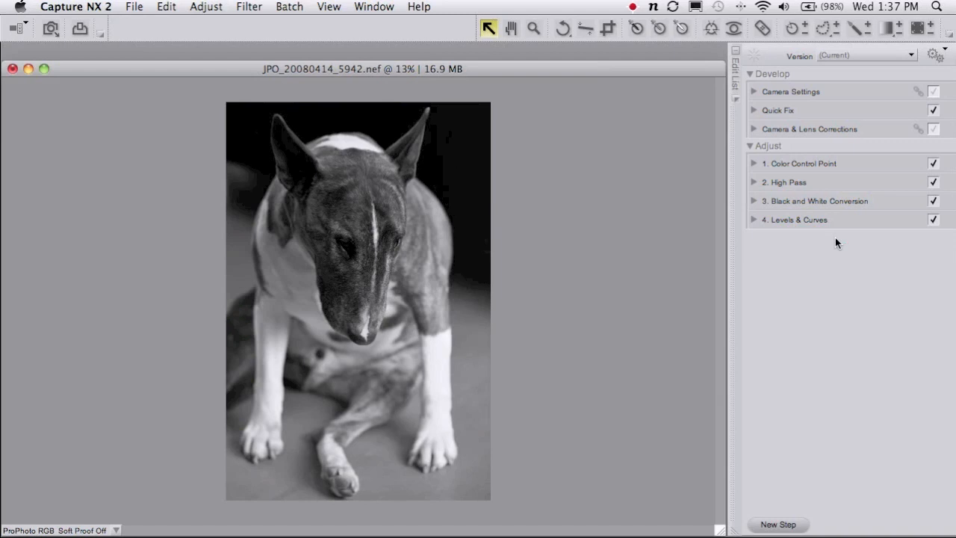
Add a new adjustment step and choose Filter > Colorize, tinting the dog photo yellow
{"action": "left_click", "coordinate": [776, 522]}
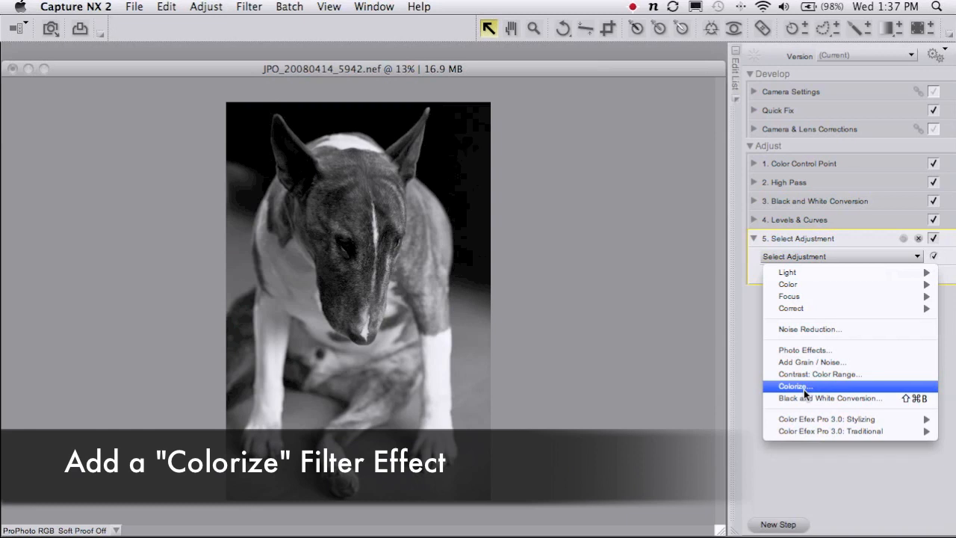
{"action": "left_click", "coordinate": [792, 385]}
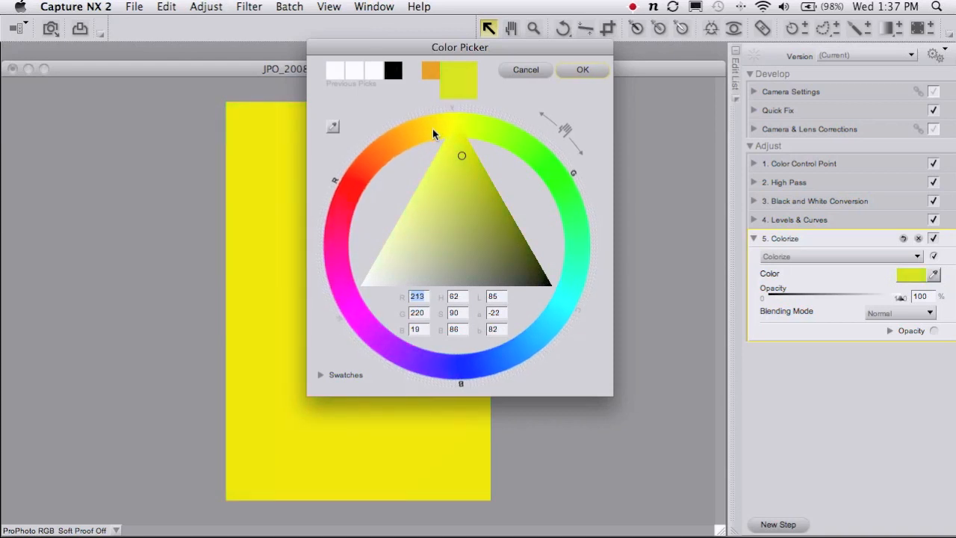
Confirm a bright yellow hue in the Color Picker for the Colorize tint
{"action": "left_click", "coordinate": [582, 68]}
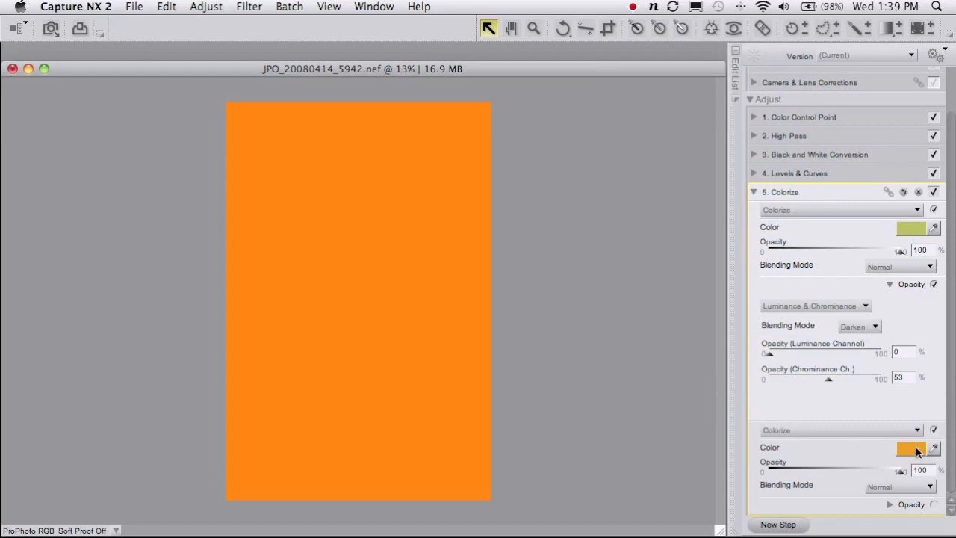
Bring up the Color Picker for the second Colorize layer's swatch
{"action": "left_click", "coordinate": [911, 448]}
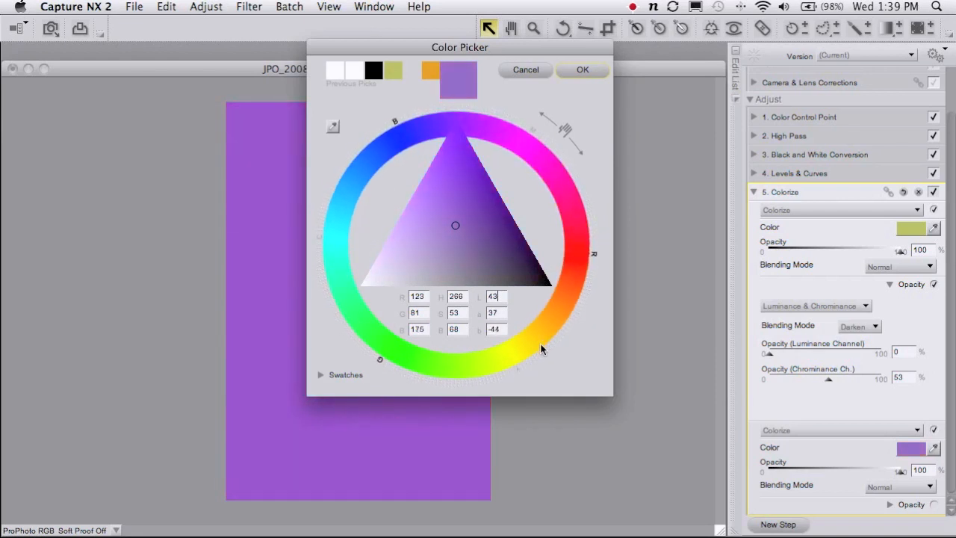
Move the second Colorize hue around the wheel to blue and confirm it
{"action": "left_click_drag", "start_coordinate": [541, 350], "coordinate": [492, 370]}
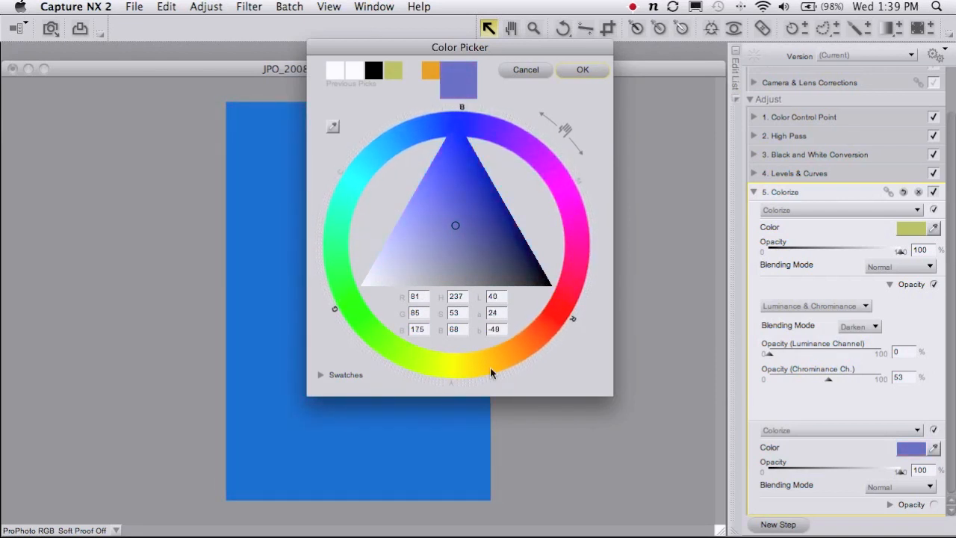
{"action": "left_click", "coordinate": [582, 68]}
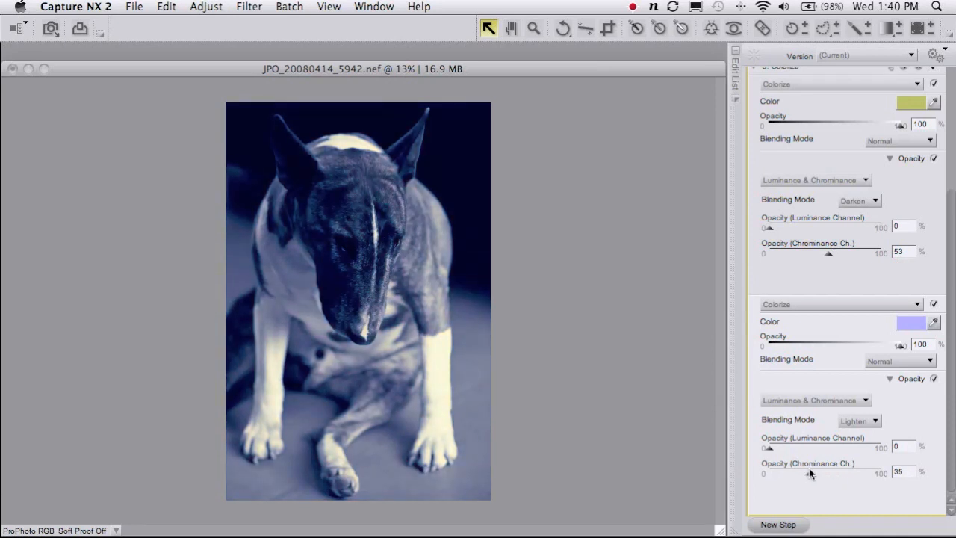